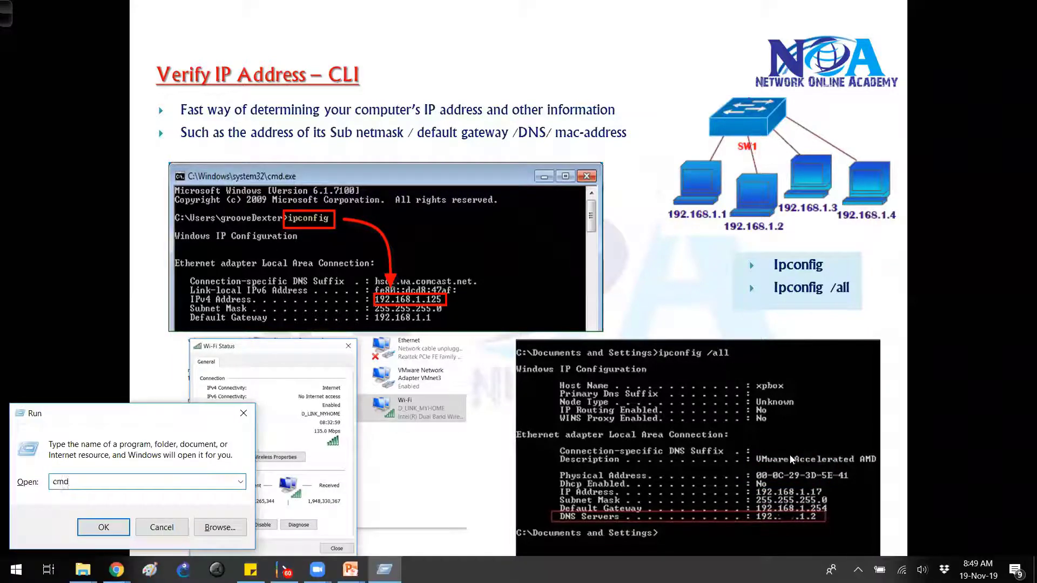
Step: Launch cmd from Run and list the basic IP configuration with ipconfig
click(104, 528)
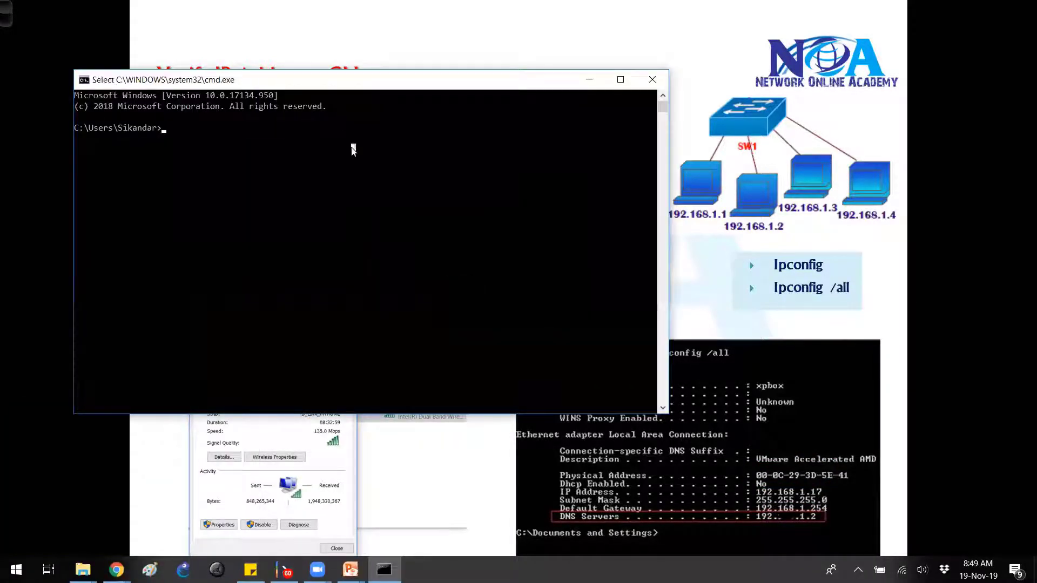
text(ipconfig)
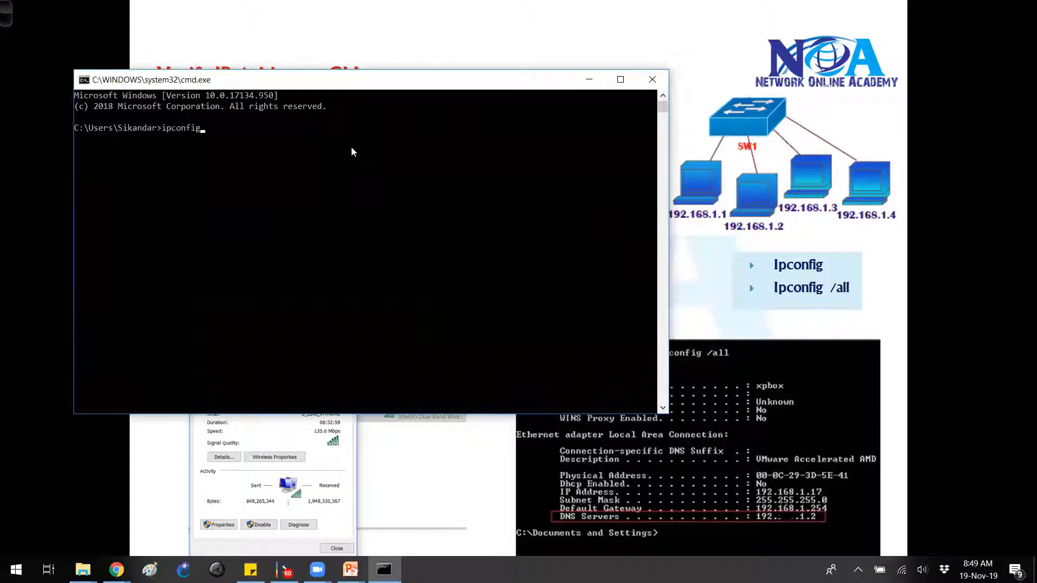
key(Return)
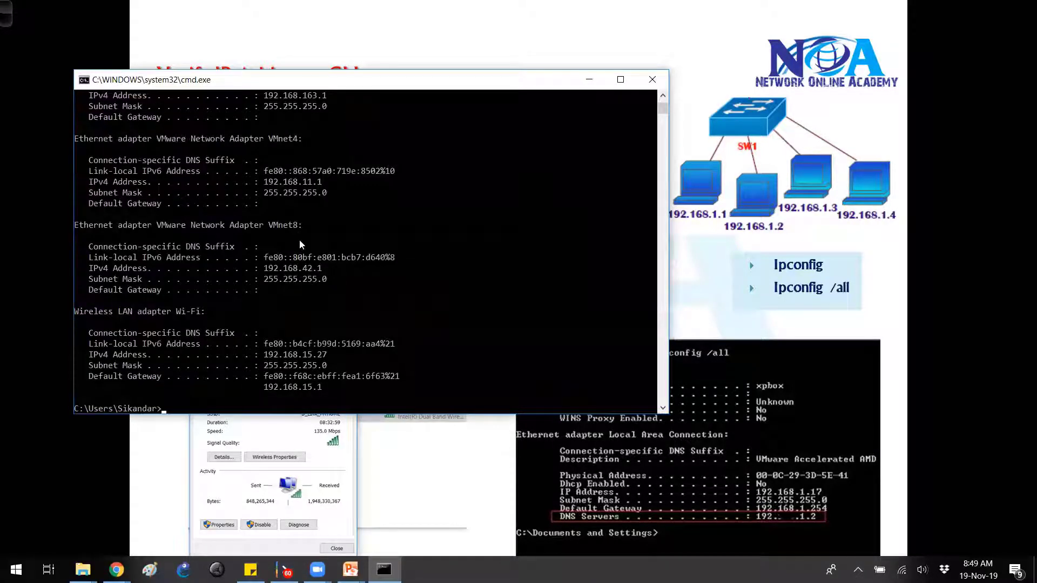
mouse_move(336, 305)
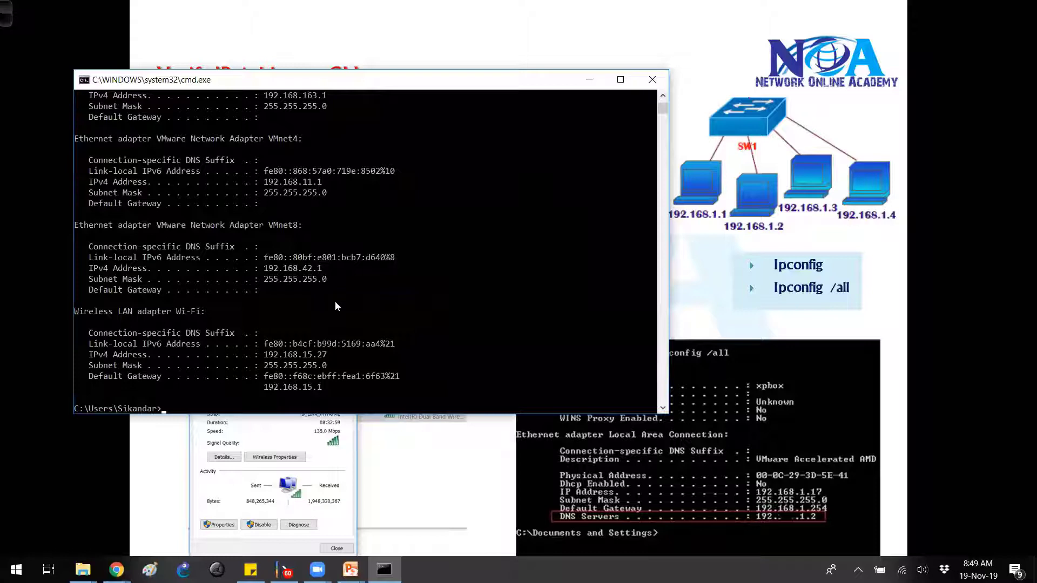
mouse_move(130, 314)
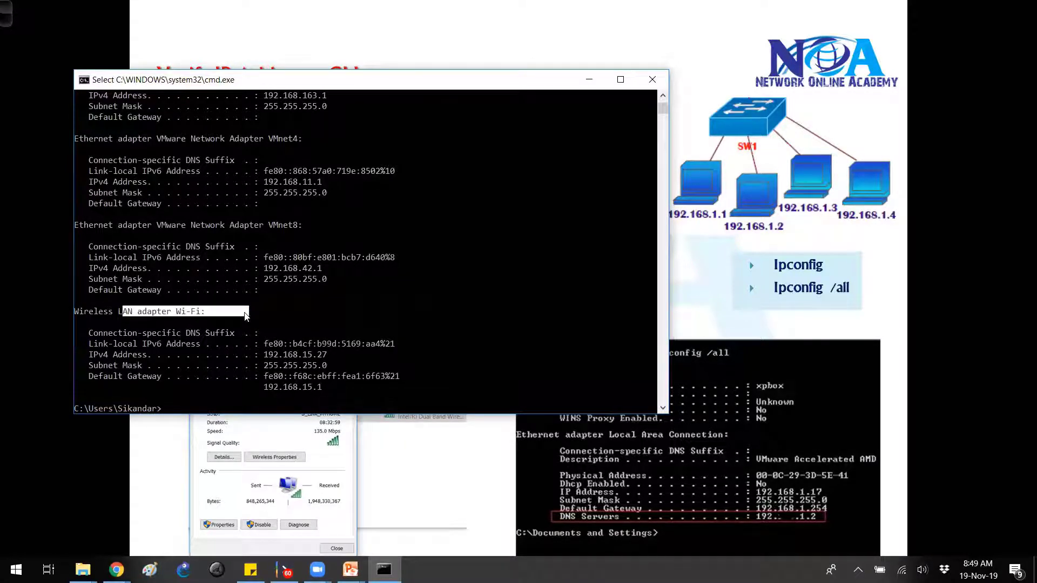
mouse_move(334, 350)
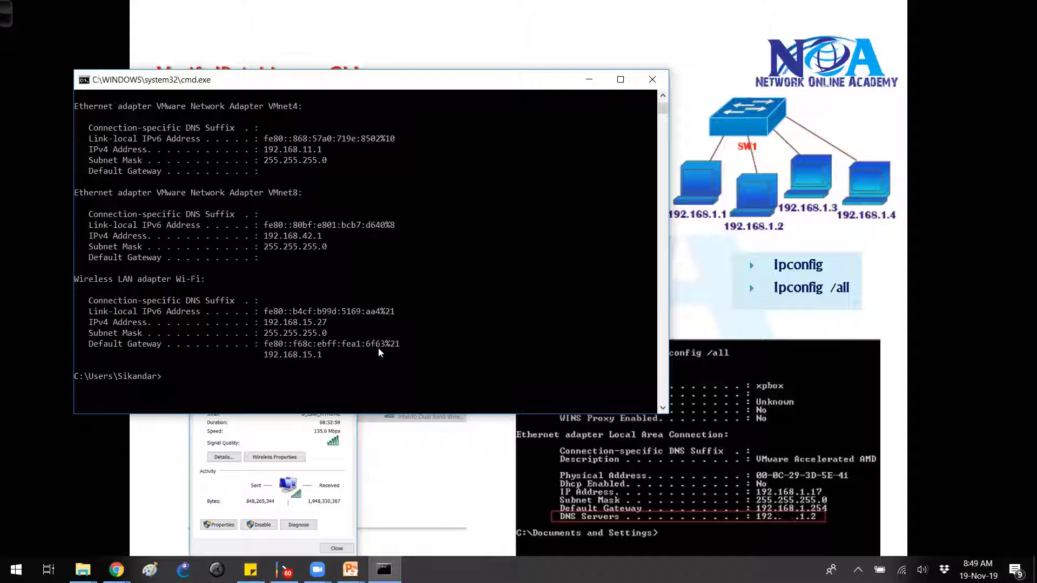
Step: List the full configuration with ipconfig /all, showing MAC, DHCP server and DNS 202.53.9.2/202.53.9.3
text(ipconfig /a)
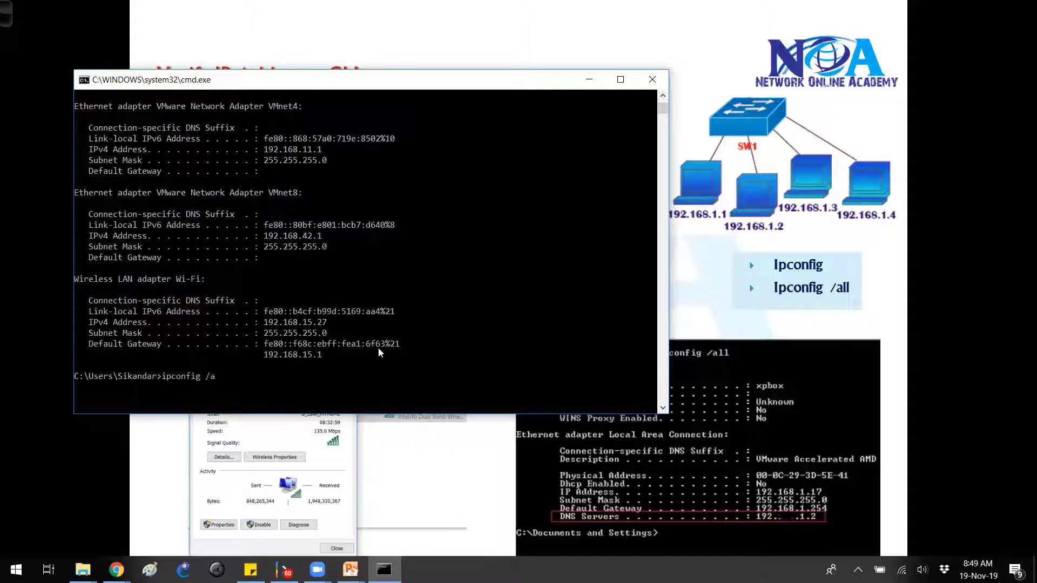
text(ll)
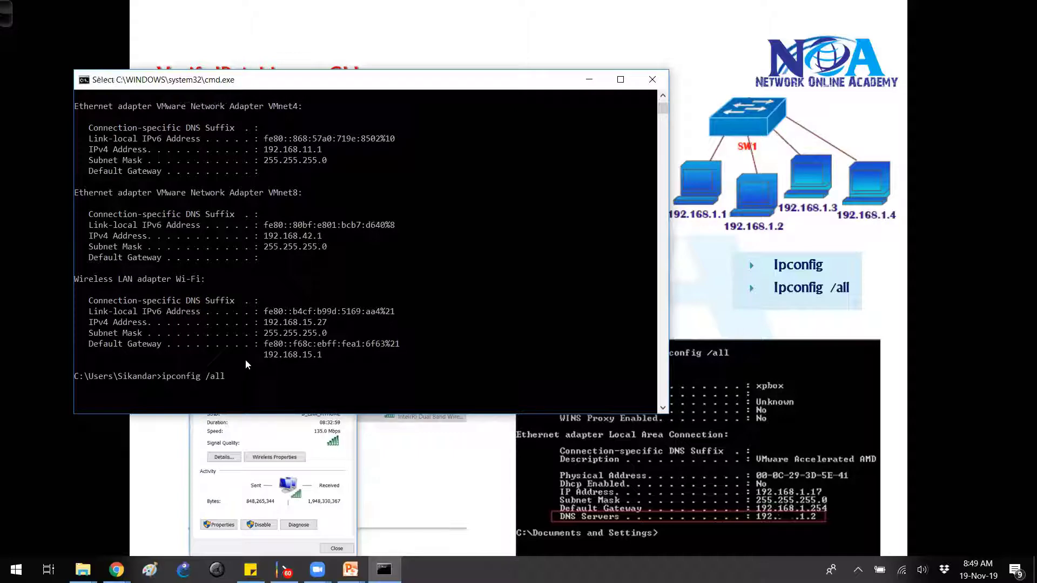
mouse_move(284, 342)
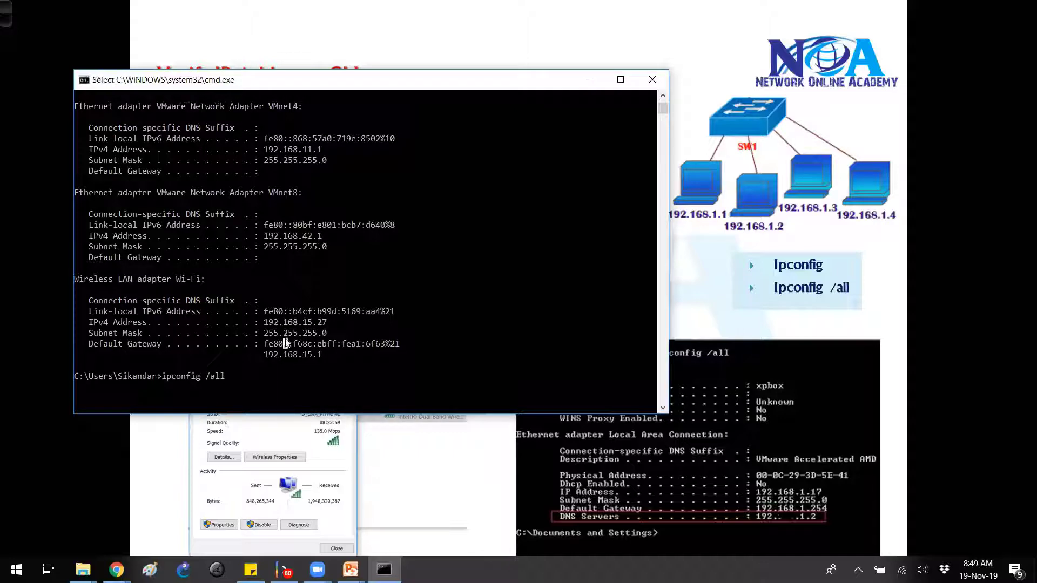
key(Return)
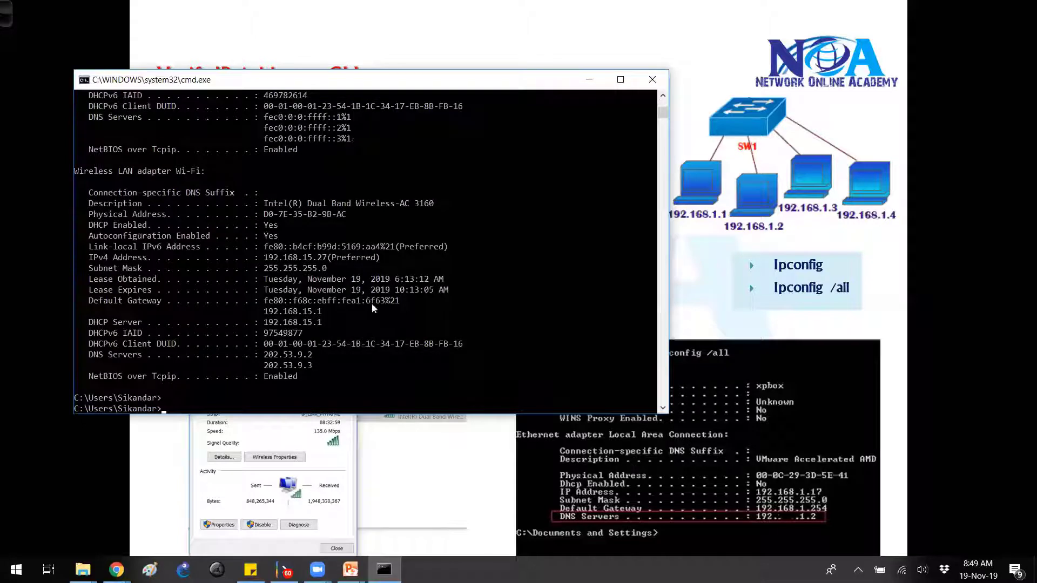
mouse_move(251, 343)
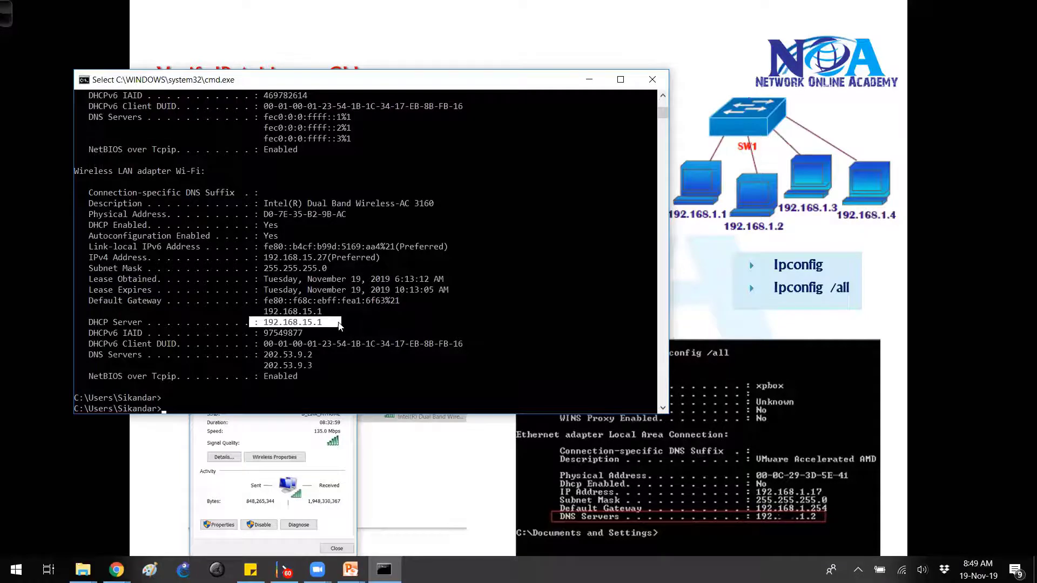
mouse_move(188, 325)
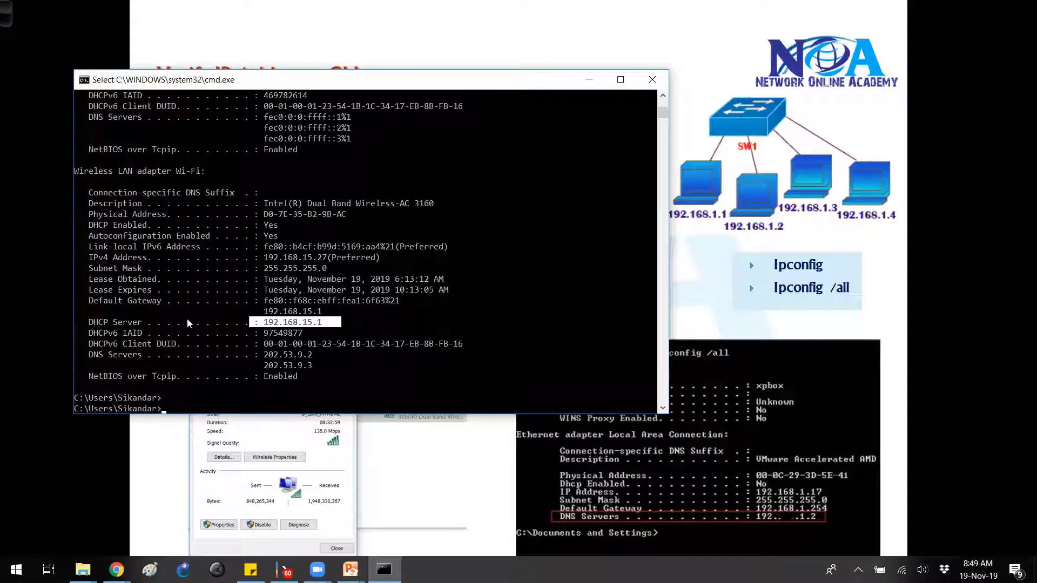
mouse_move(285, 349)
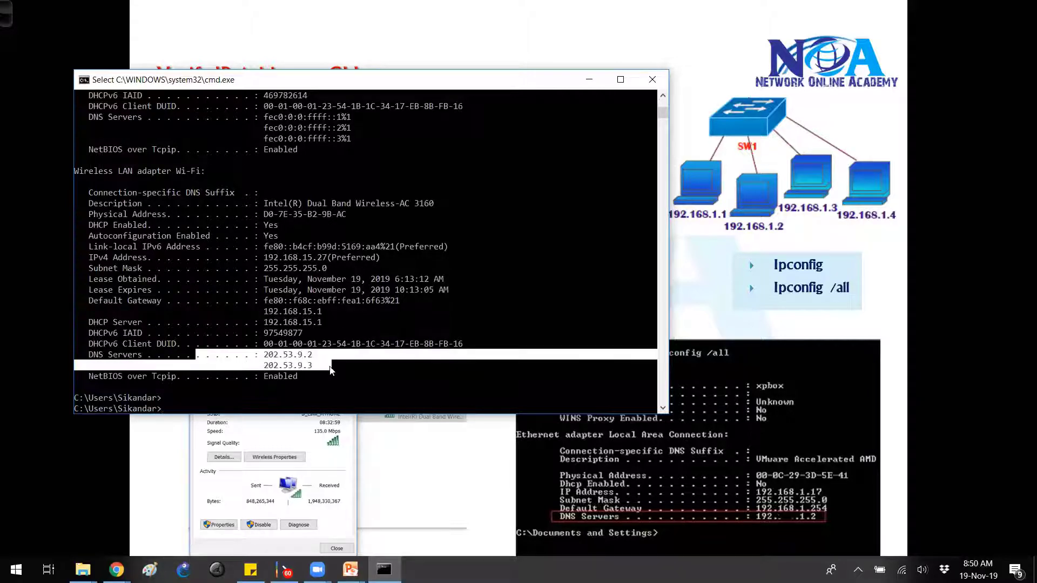
mouse_move(263, 269)
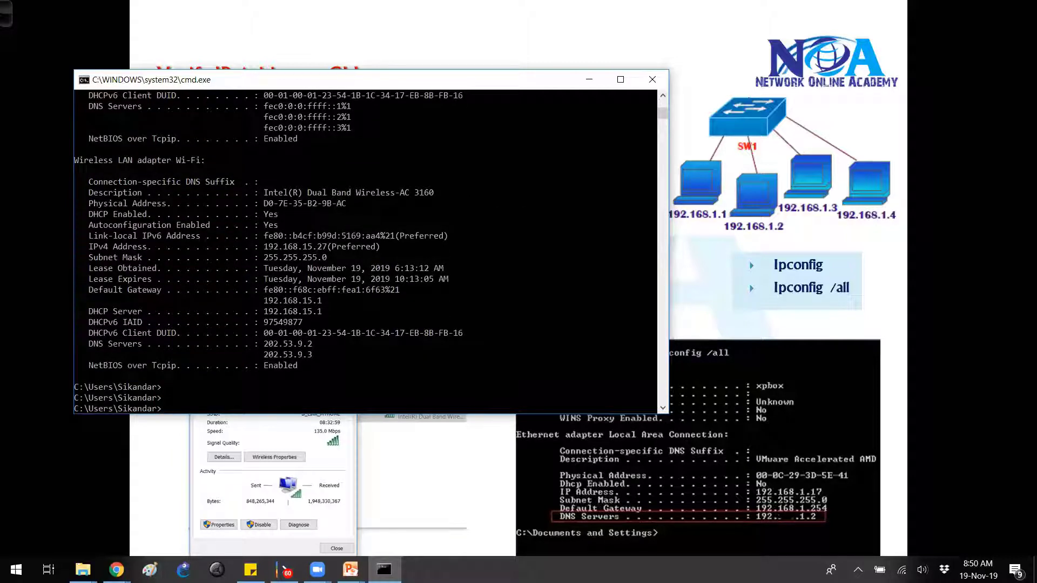
mouse_move(916, 520)
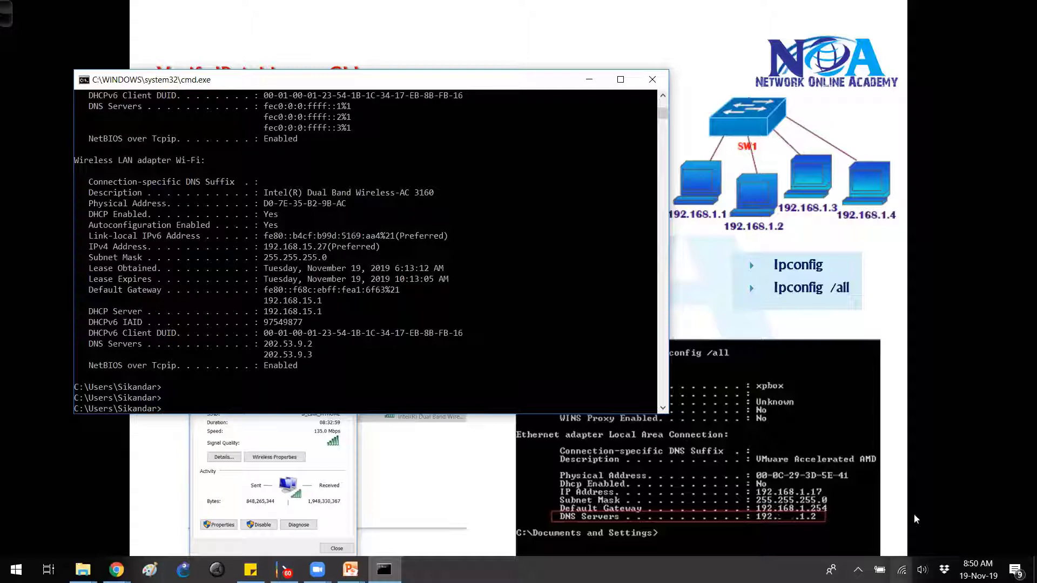
mouse_move(1012, 519)
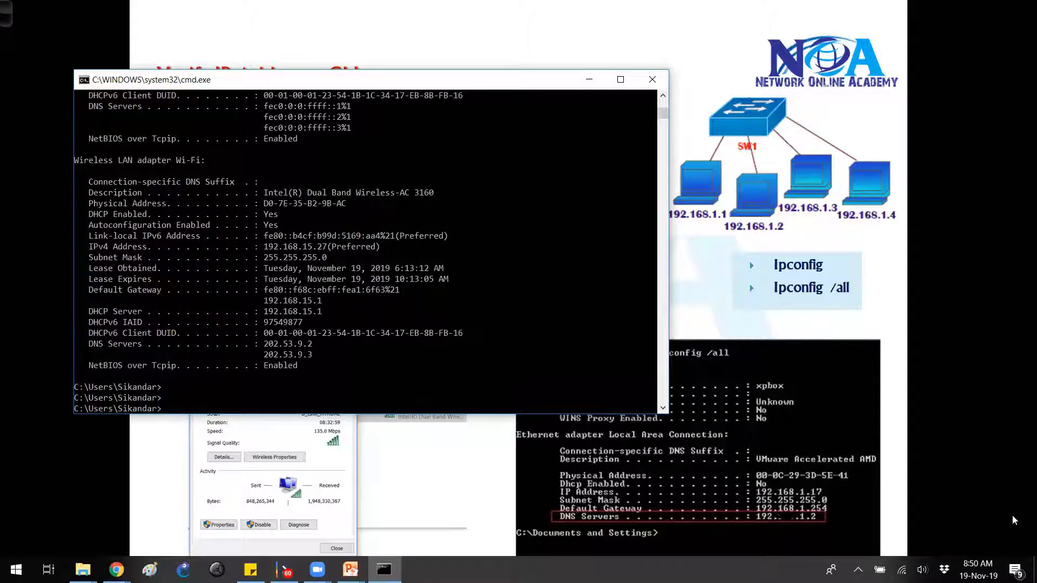
Step: Reach the Network Connections adapter list via Network & Internet settings and select Wi-Fi
click(13, 569)
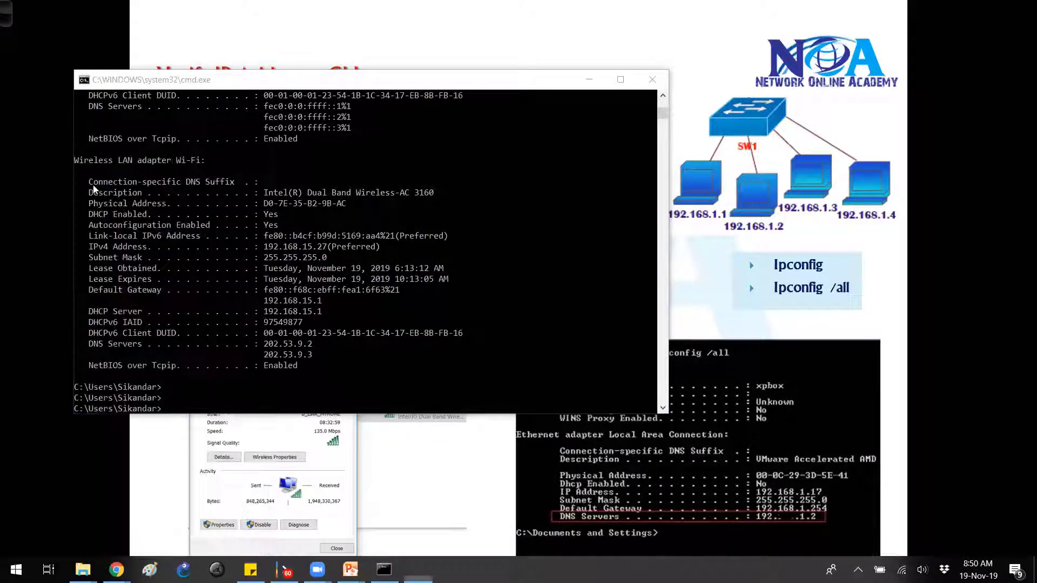
click(417, 569)
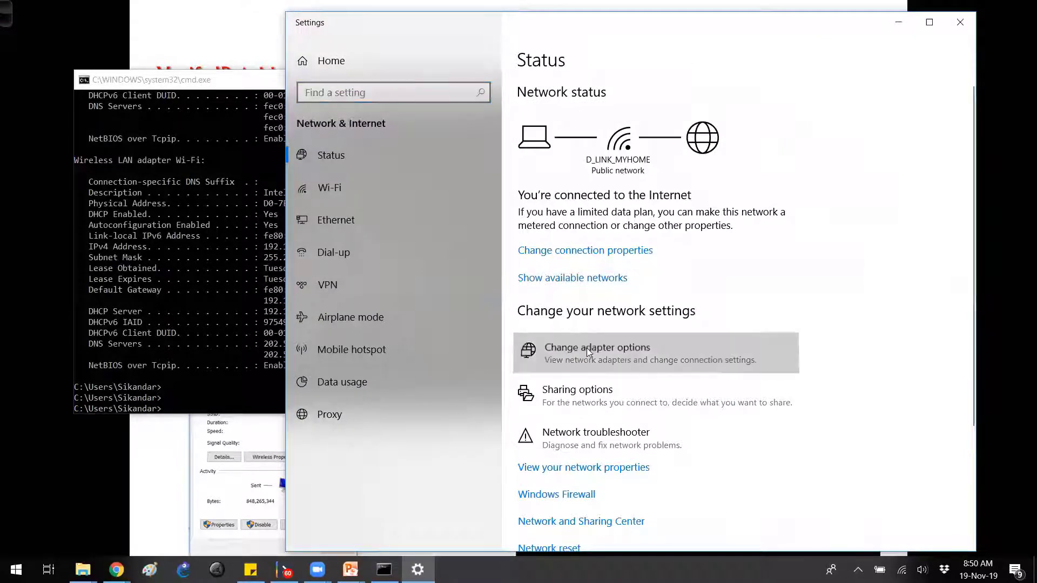
click(595, 347)
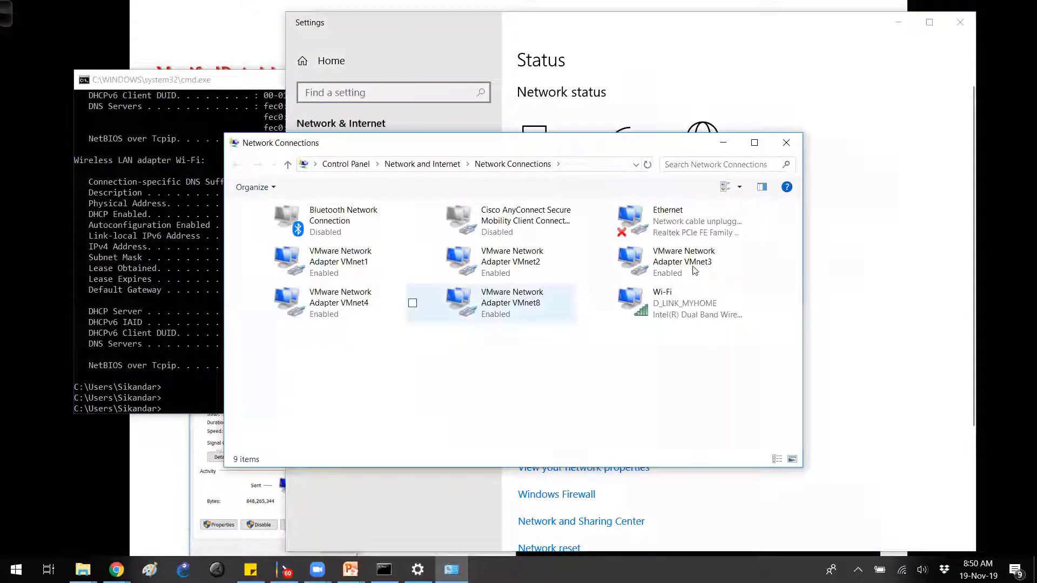
click(685, 302)
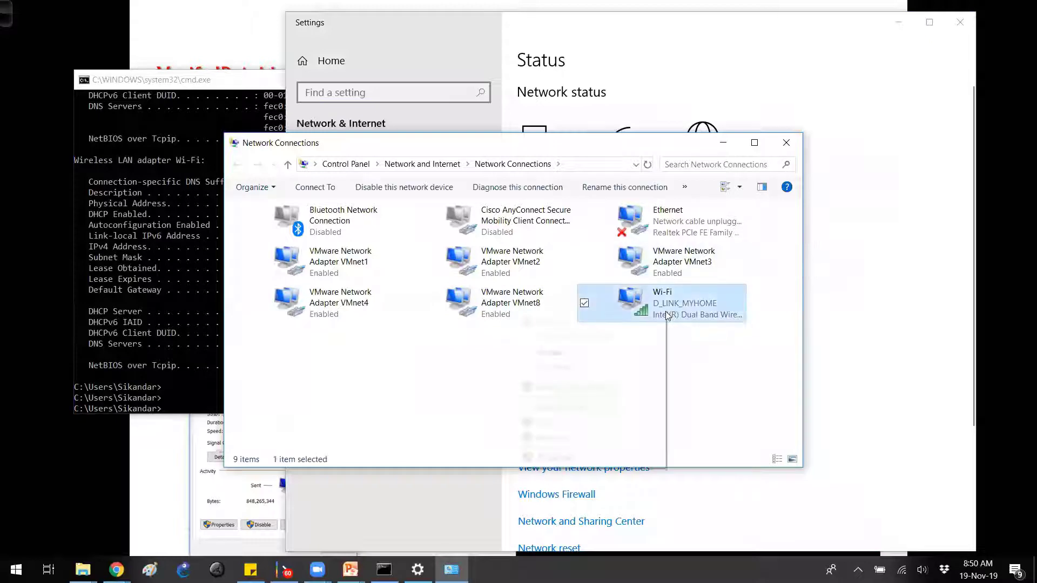
Step: View the Wi-Fi connection's Status and its address Details, then close the details
right_click(667, 315)
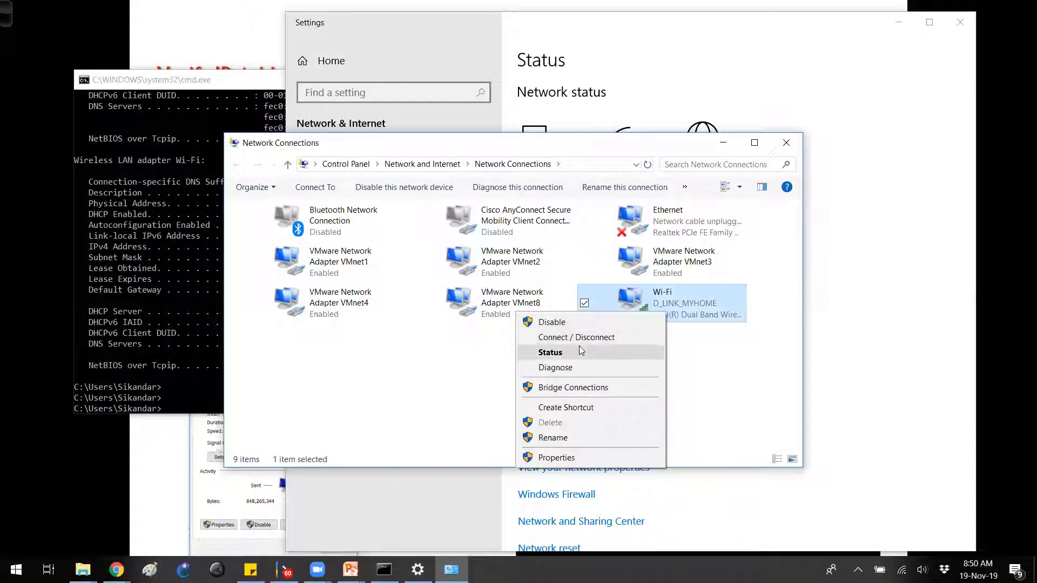
click(550, 352)
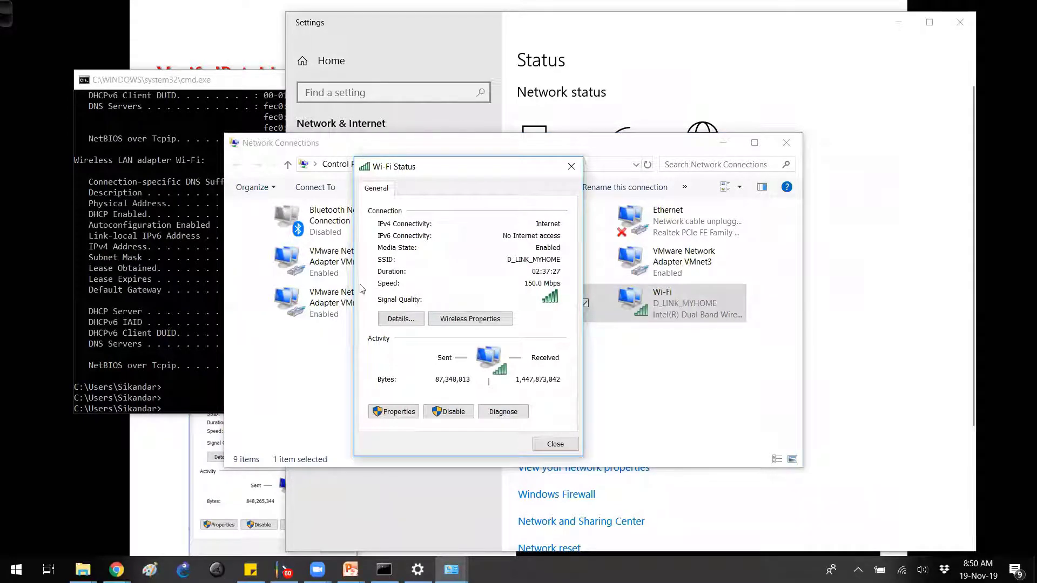
click(400, 319)
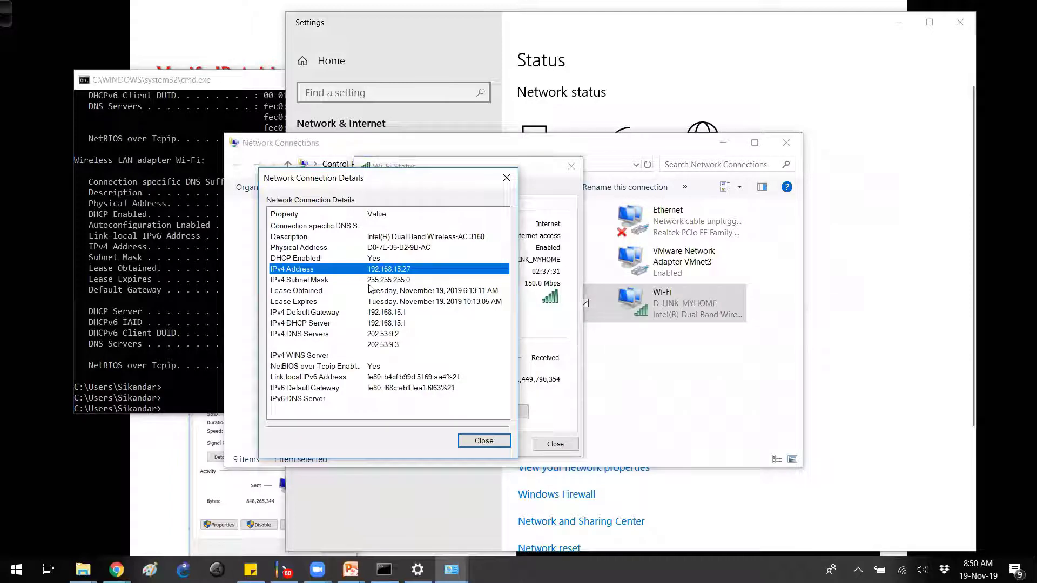
click(484, 441)
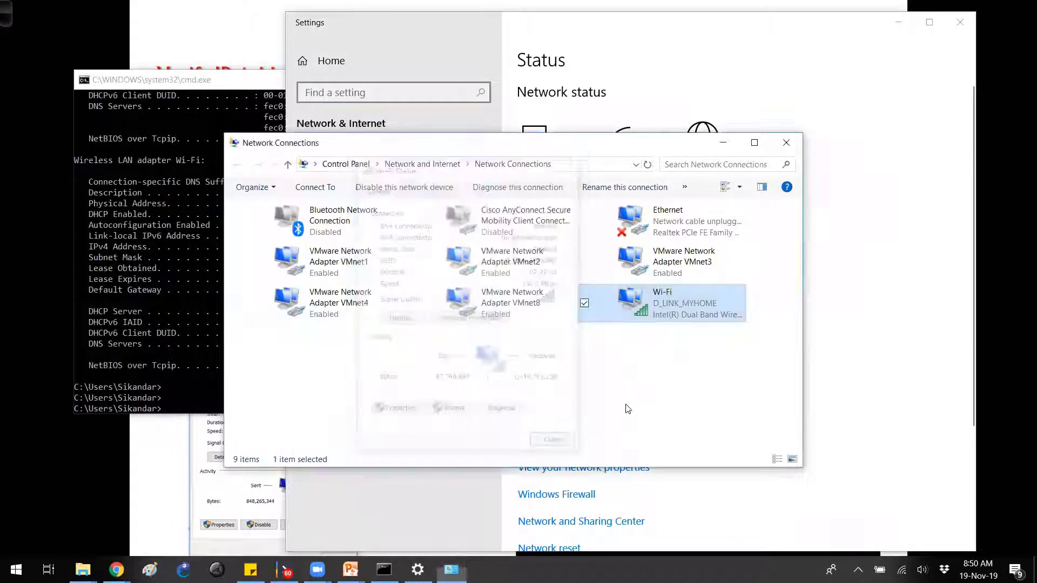
Step: Close the Wi-Fi status window and bring up the Wi-Fi adapter's Properties
click(550, 439)
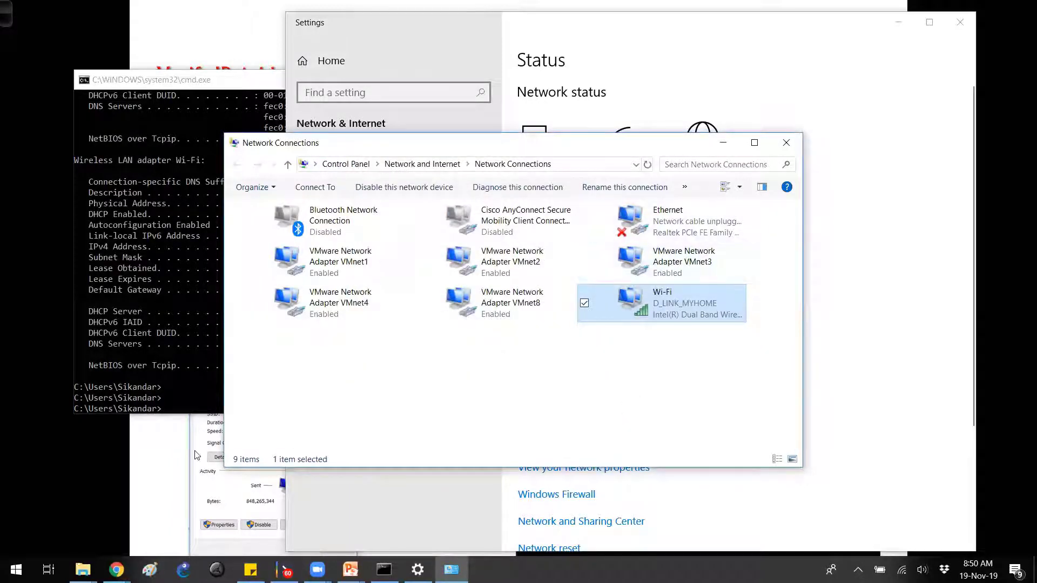
right_click(662, 303)
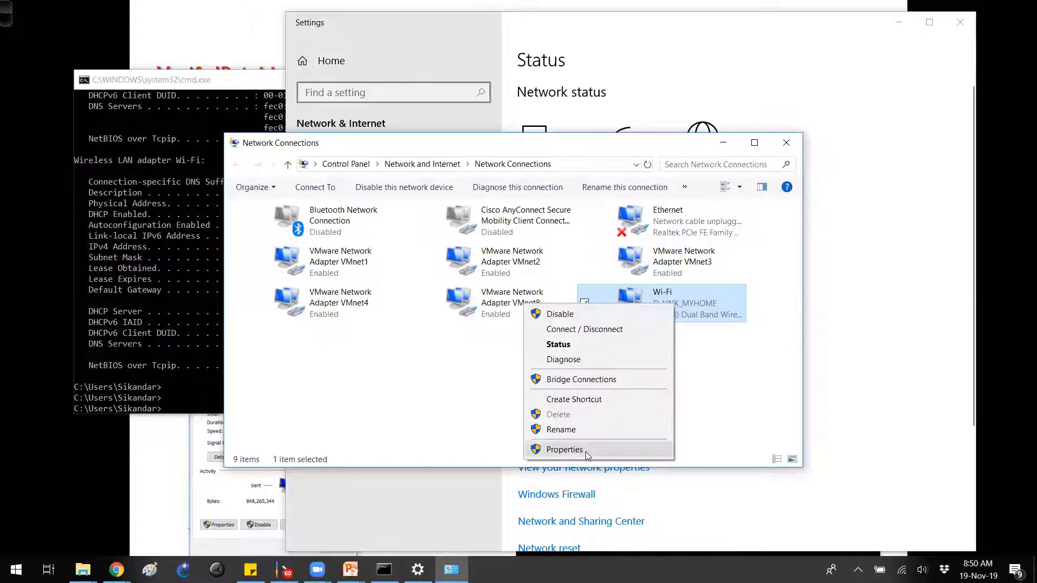
click(564, 450)
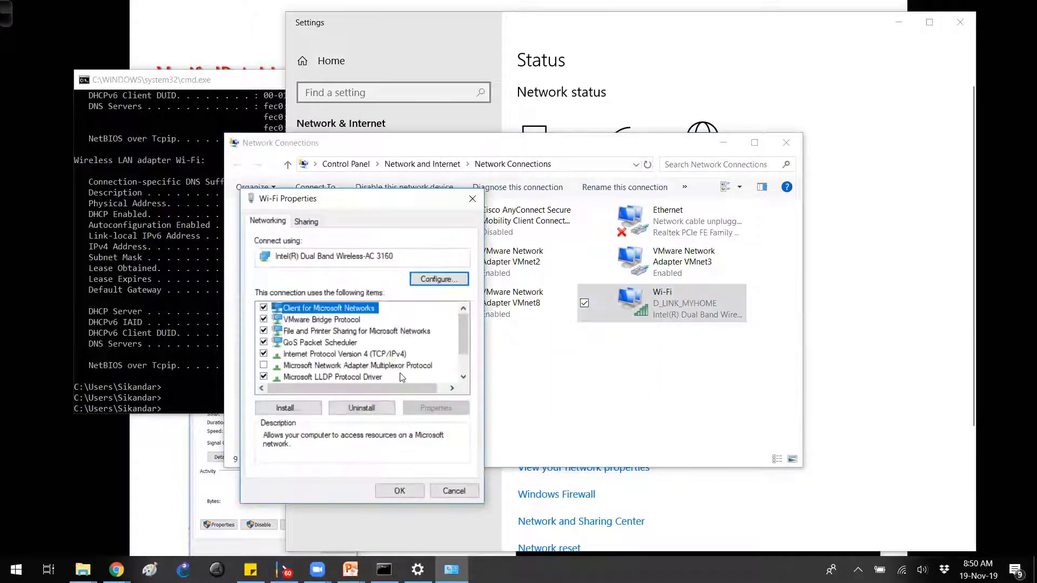